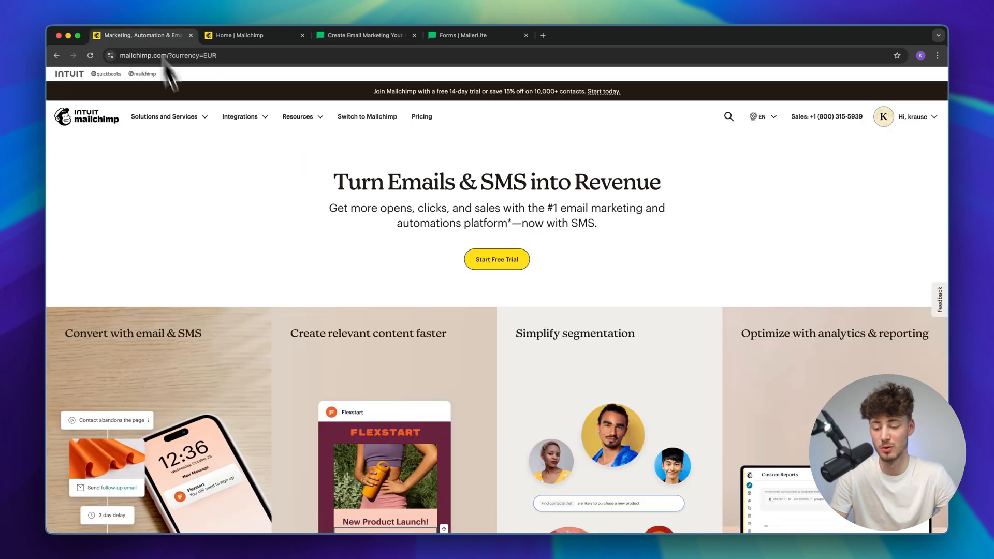
- Show Mailchimp's Solutions and Services menu of email marketing, automation and audience offerings
left_click(362, 35)
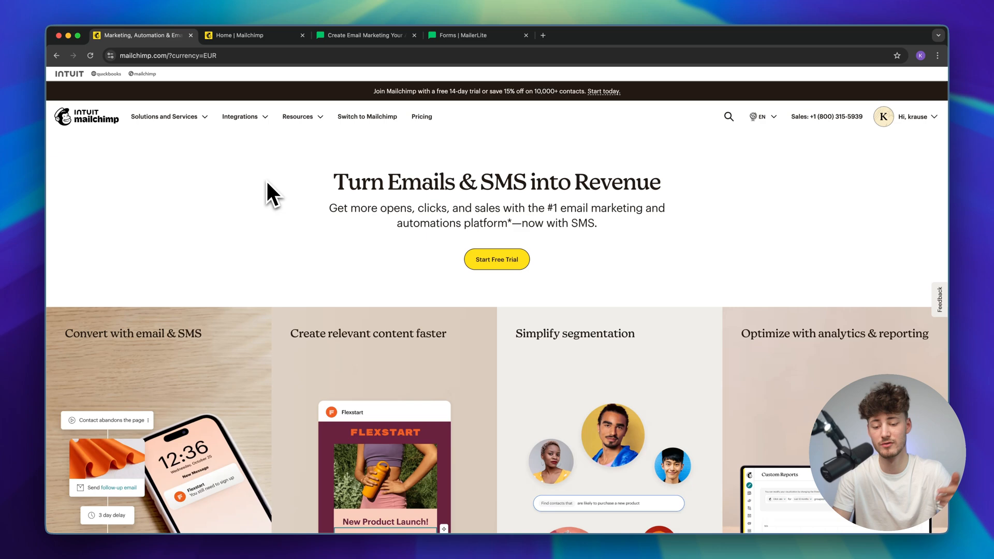
mouse_move(290, 89)
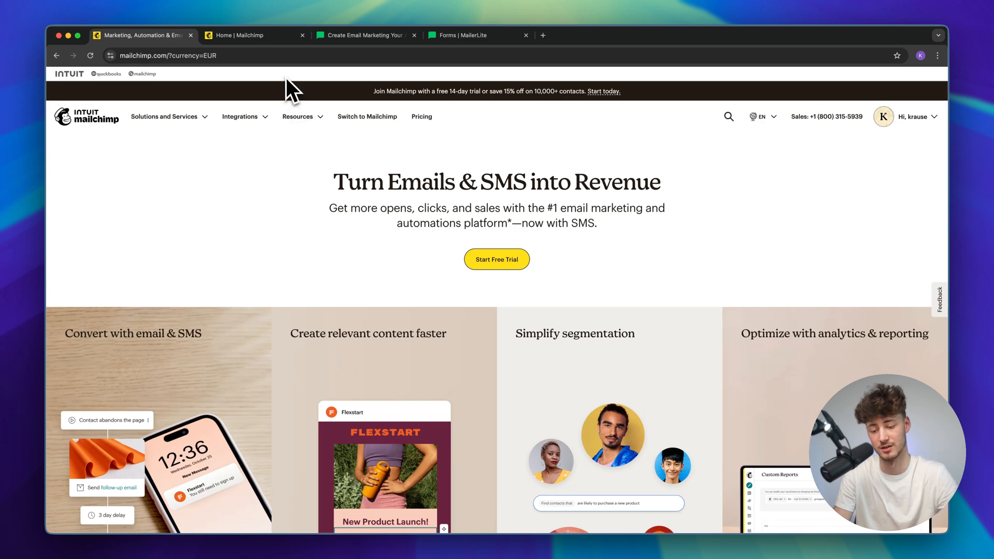
mouse_move(104, 134)
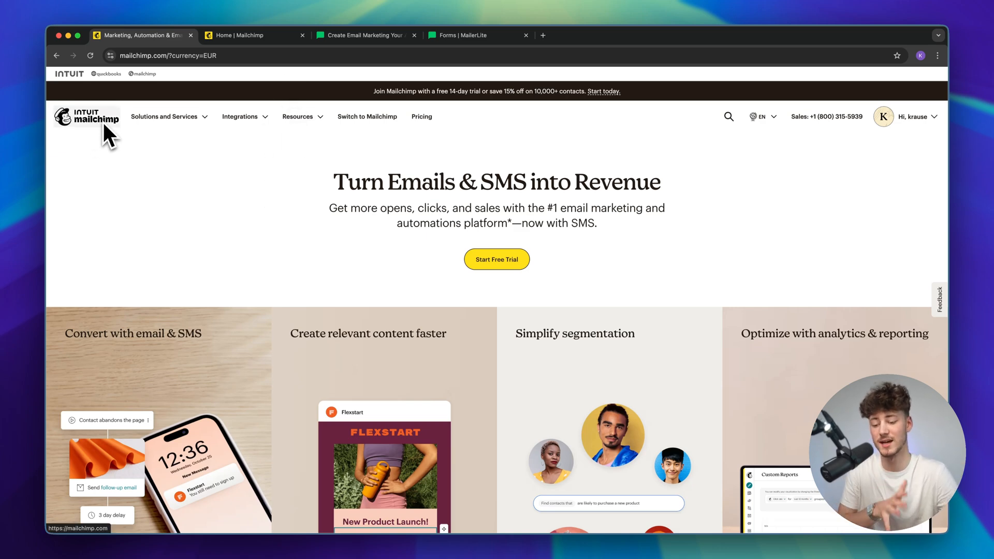
mouse_move(358, 190)
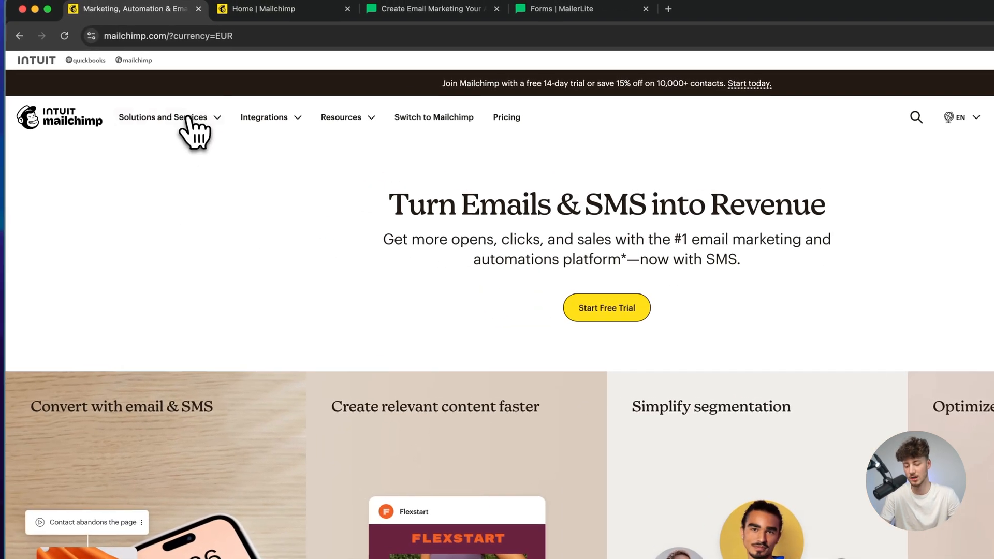
left_click(164, 117)
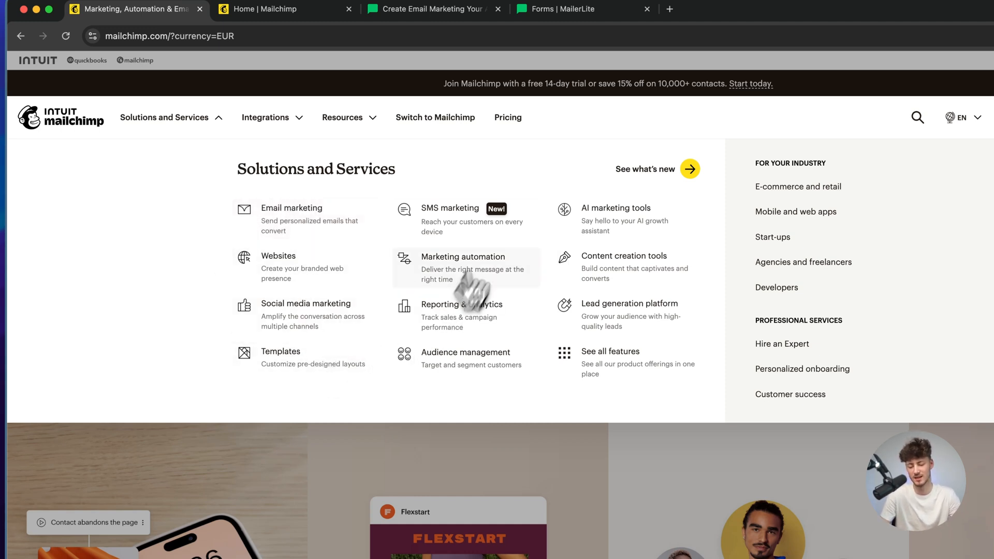
mouse_move(482, 320)
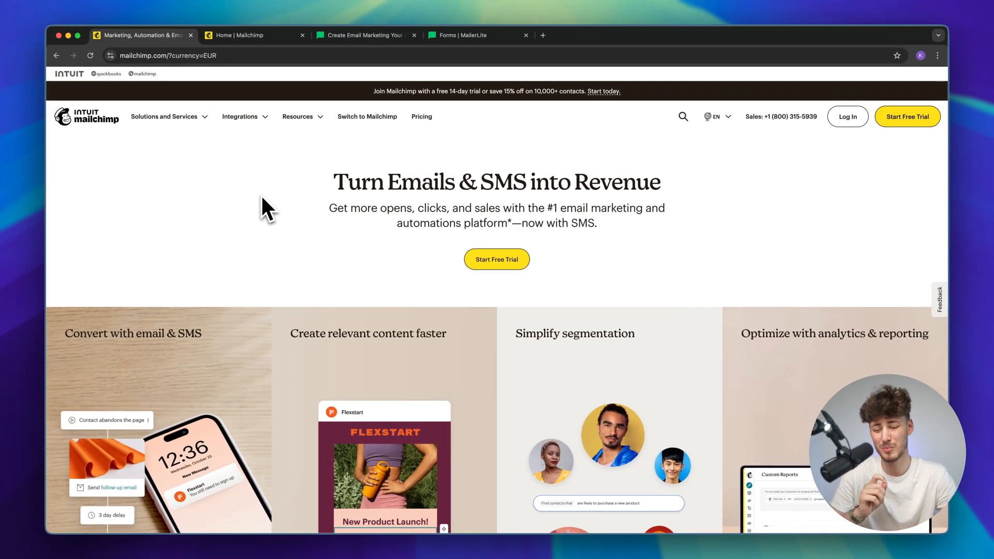
mouse_move(425, 211)
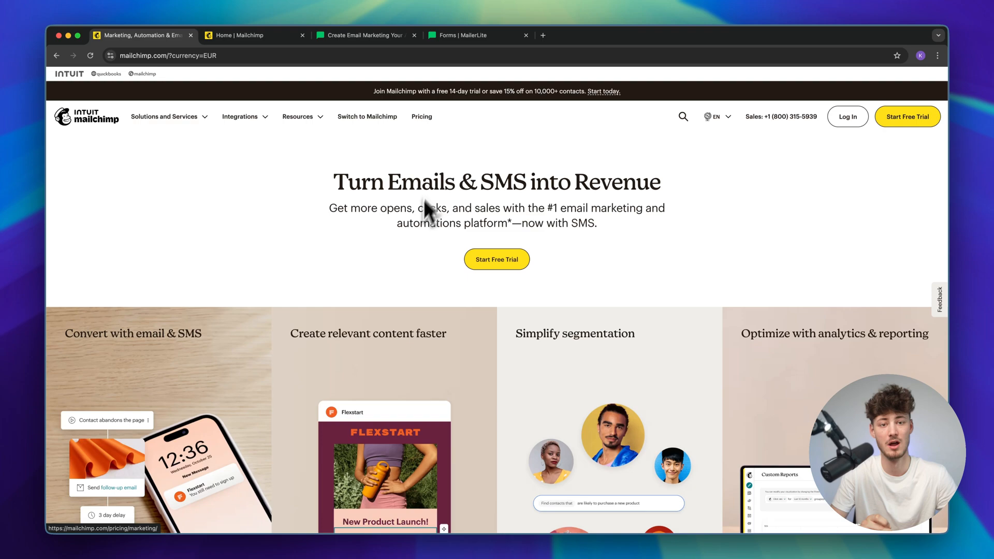
mouse_move(430, 146)
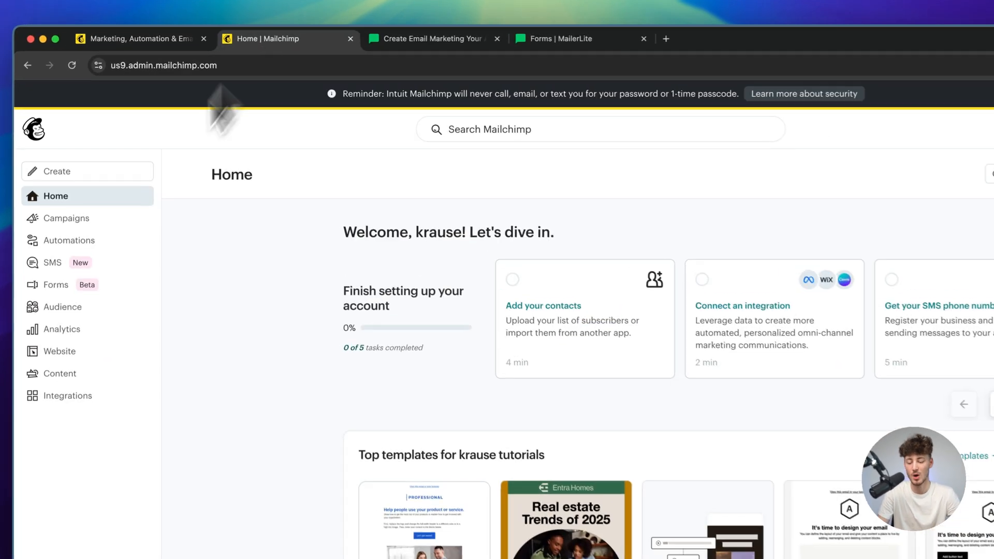
- Enter the password and resume the expired session, landing on the Home dashboard with 0 of 5 setup tasks
type("password")
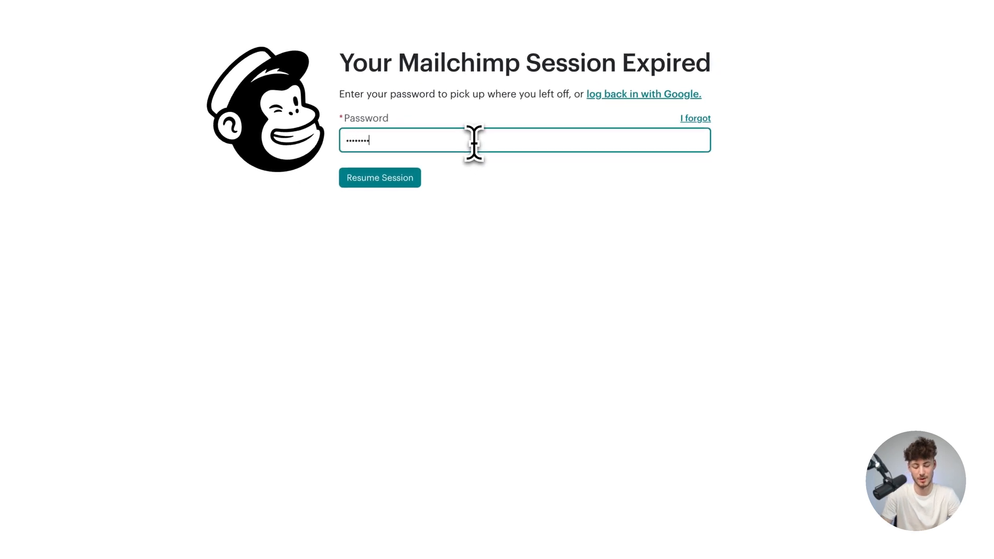
left_click(379, 177)
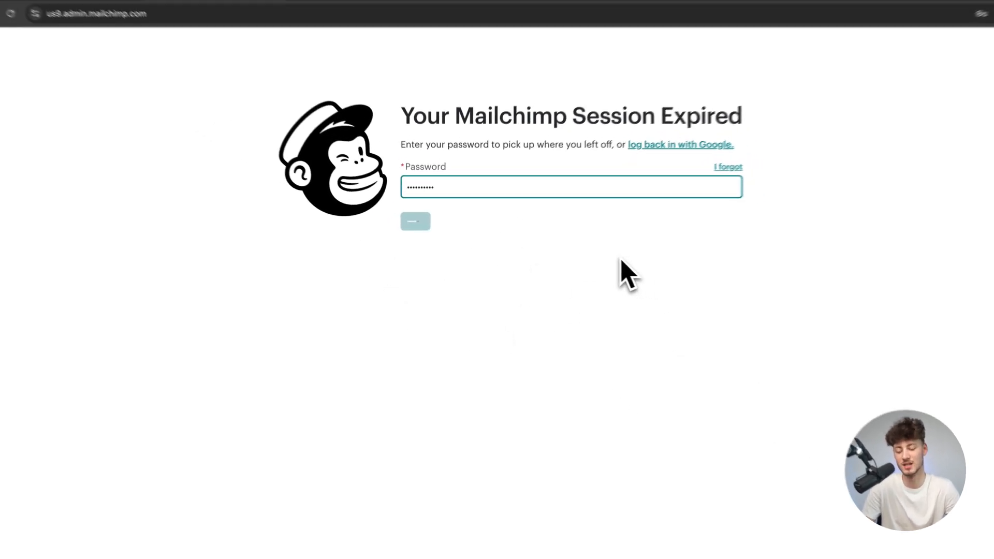
left_click(414, 220)
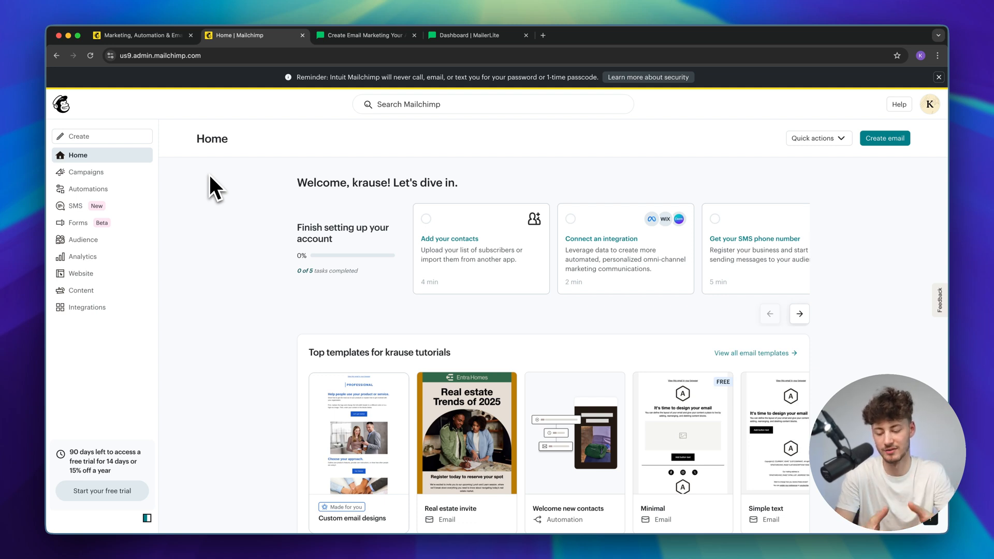
mouse_move(80, 239)
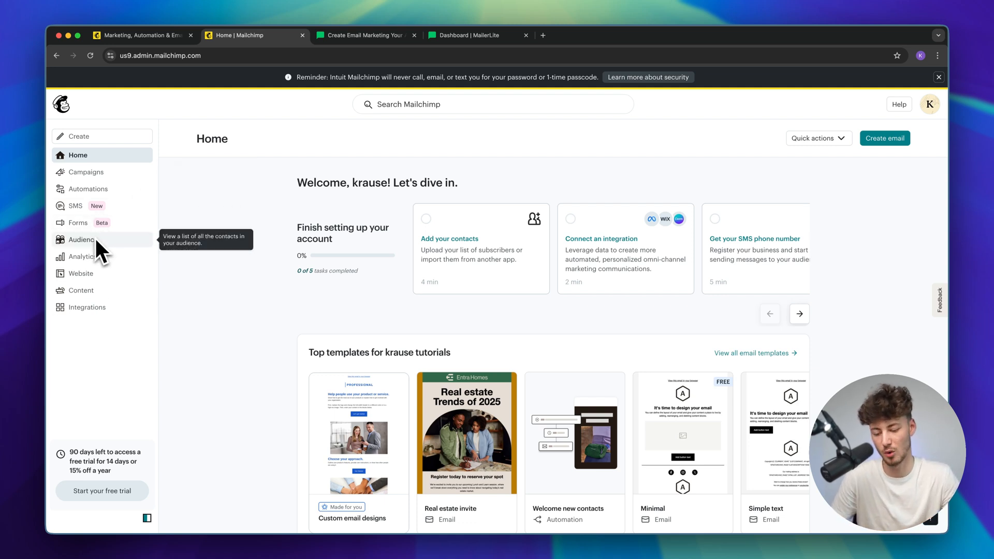
- Scroll the Mailchimp Home dashboard down to the Top templates section
scroll("down", 3)
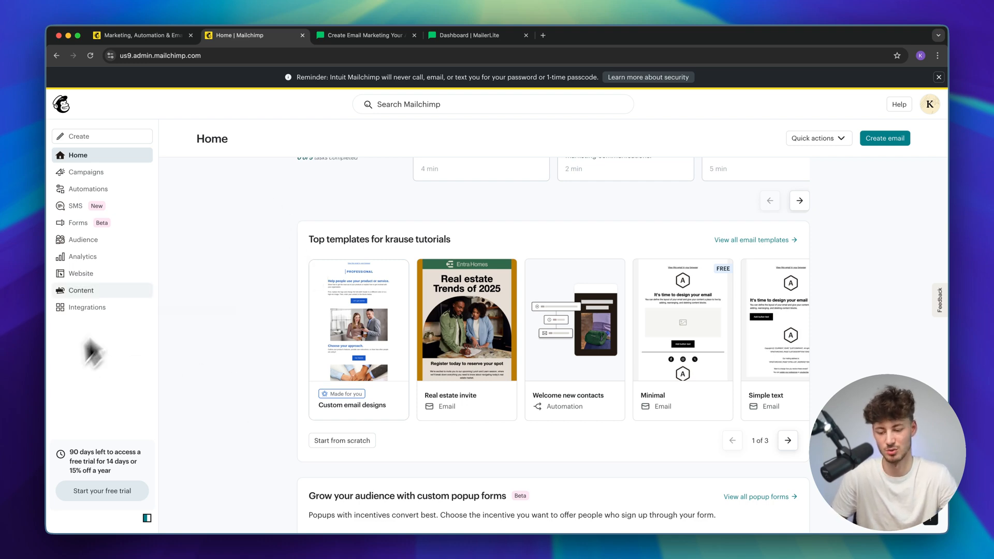
scroll("down", 3)
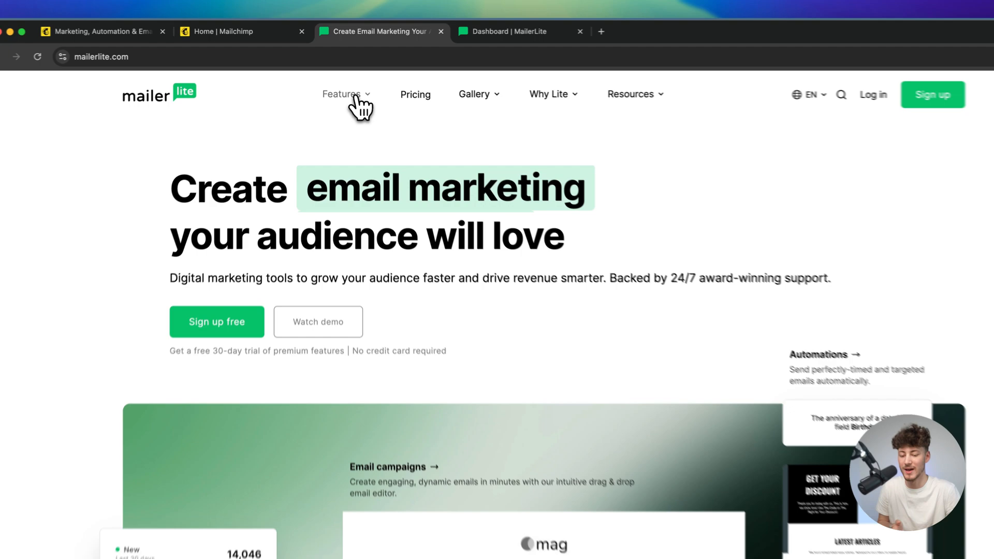
- Flip between the Mailchimp and MailerLite sites, then land on the MailerLite dashboard showing 4 active subscribers
left_click(343, 95)
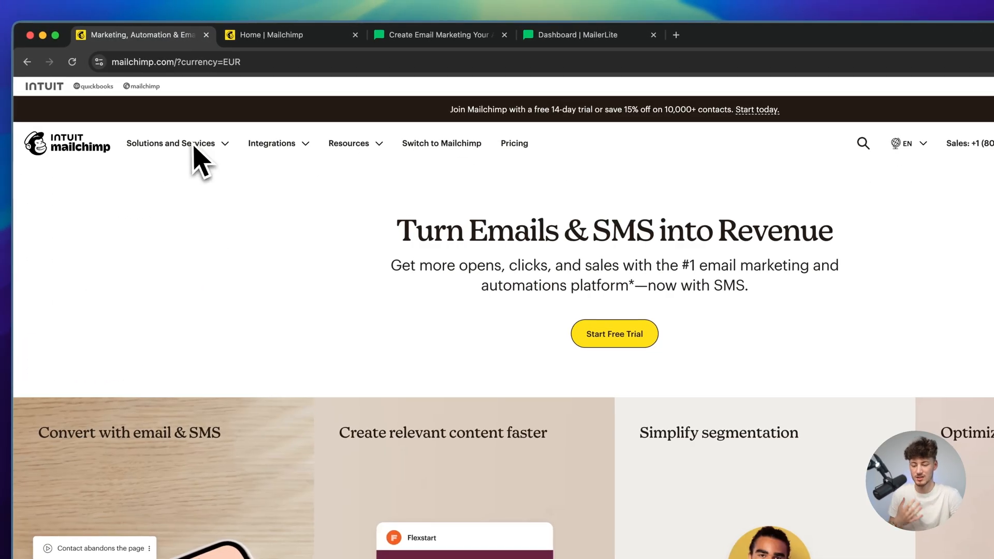
left_click(171, 143)
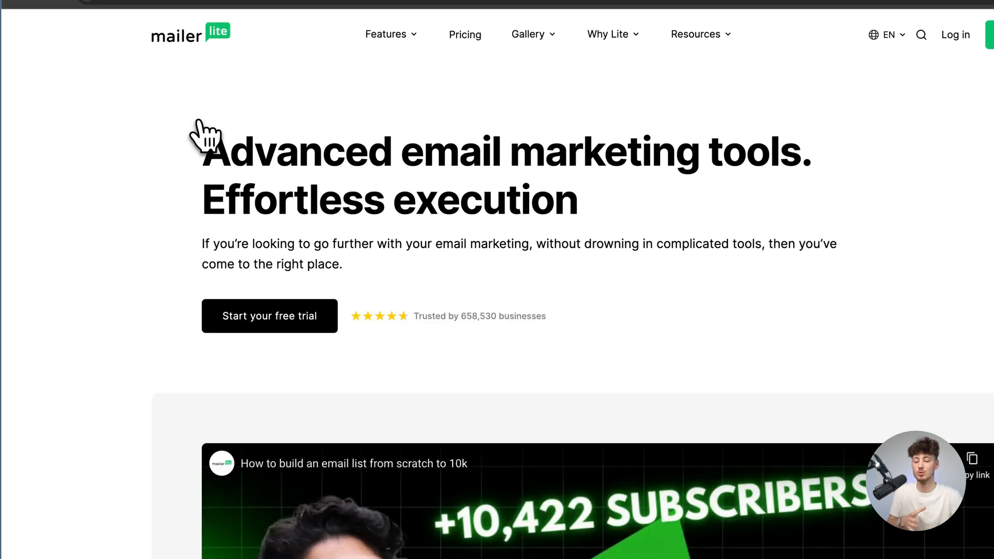
left_click(558, 38)
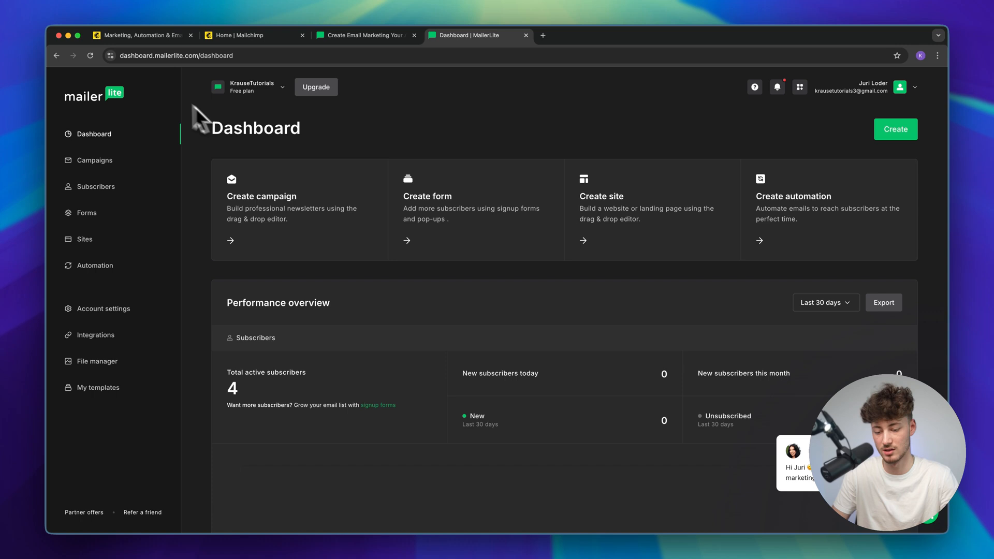
- From Campaigns' Drafts list, bring the Test123 draft to its review-and-schedule page with four recipients
left_click(95, 160)
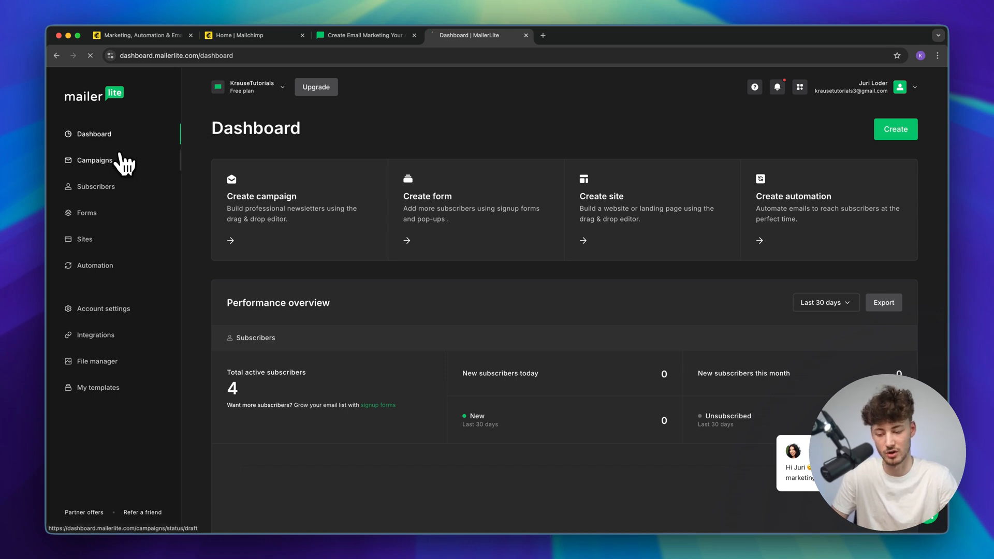
left_click(94, 160)
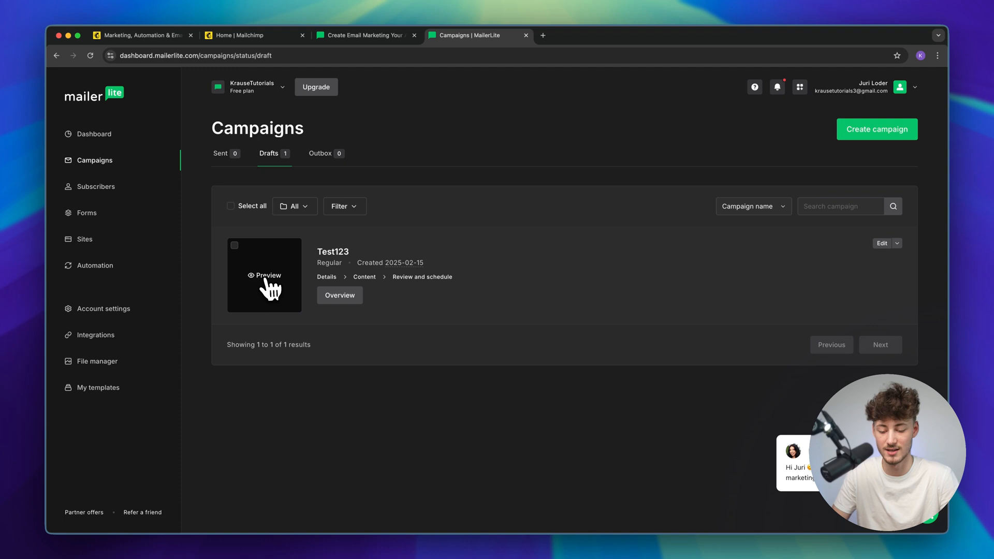
left_click(264, 275)
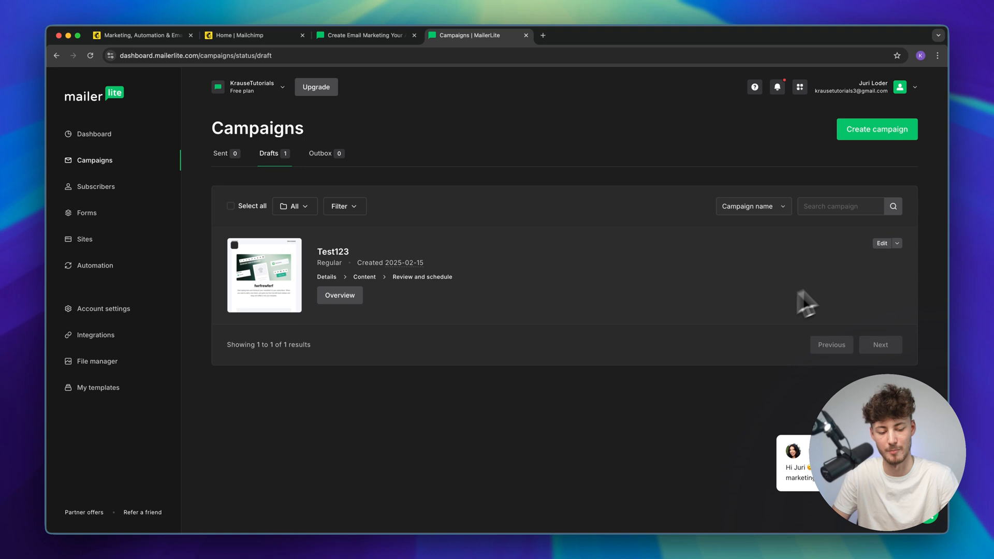
left_click(422, 277)
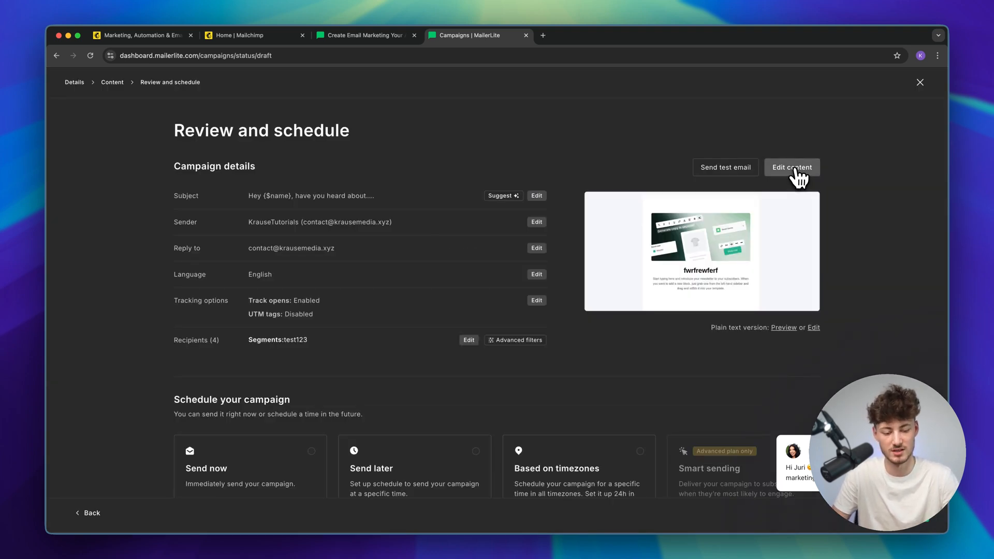
- Edit the Test123 email's 'Introduce your concept' heading in the drag-and-drop editor, entering 'kjnjnjk'
left_click(792, 168)
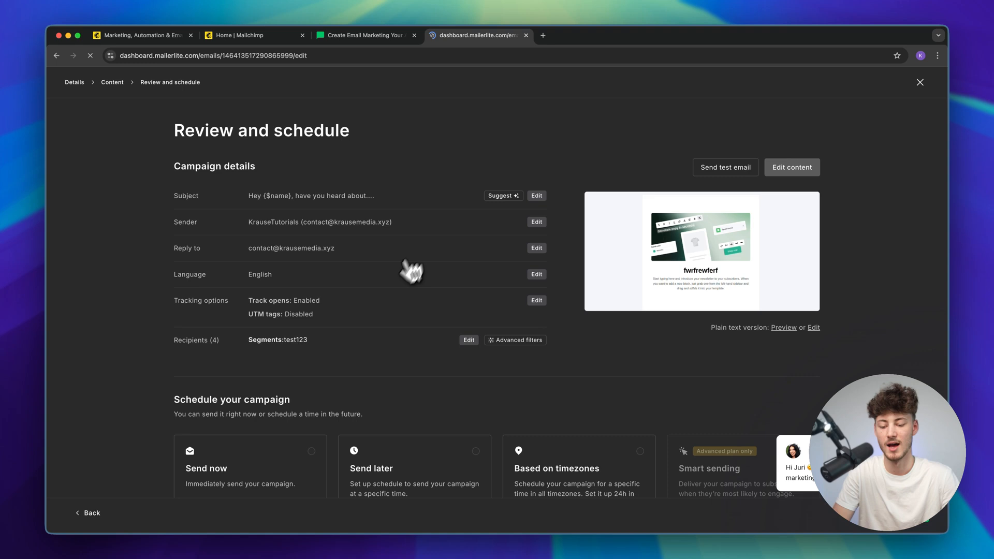
left_click(792, 166)
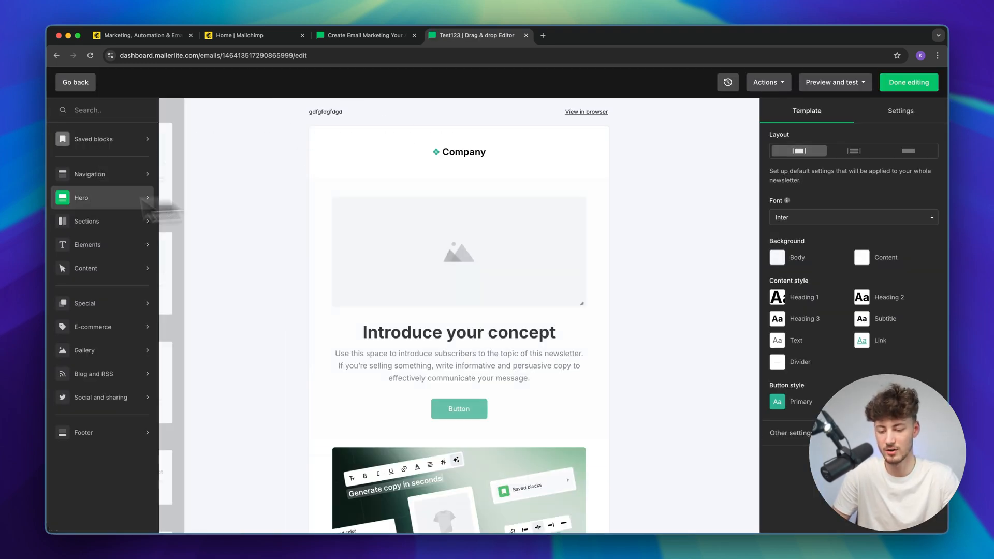
left_click(459, 333)
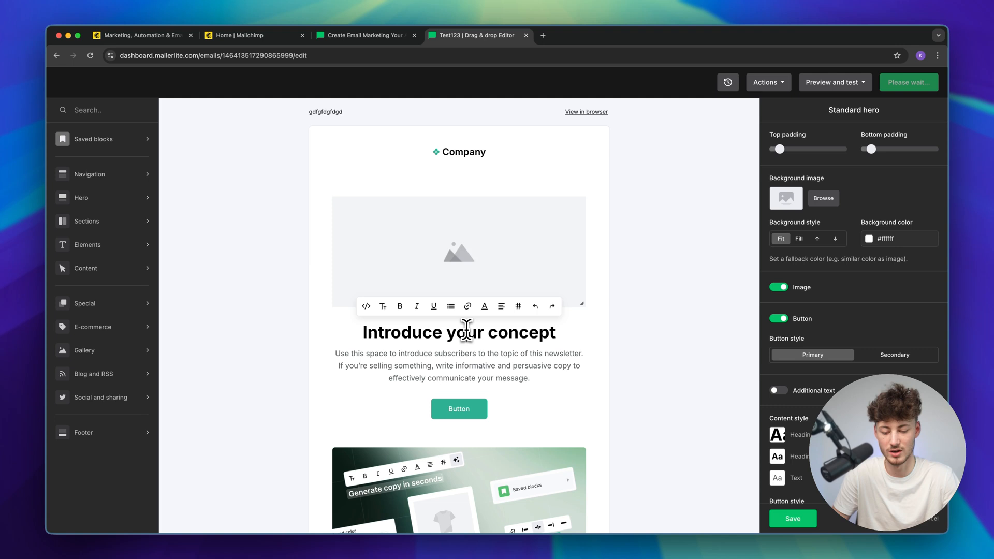
type("kjnjnjk")
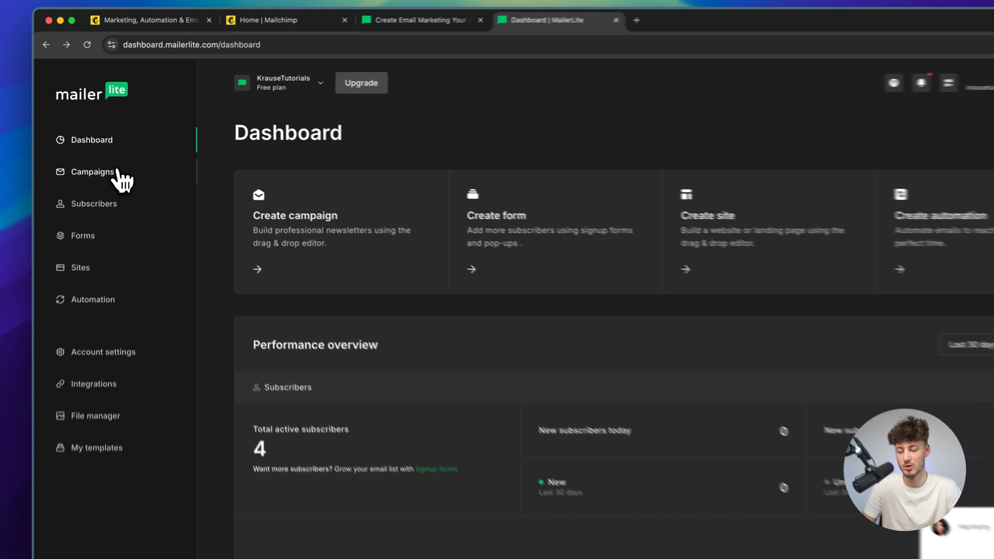
- Show MailerLite's subscriber list with four active subscribers
left_click(94, 204)
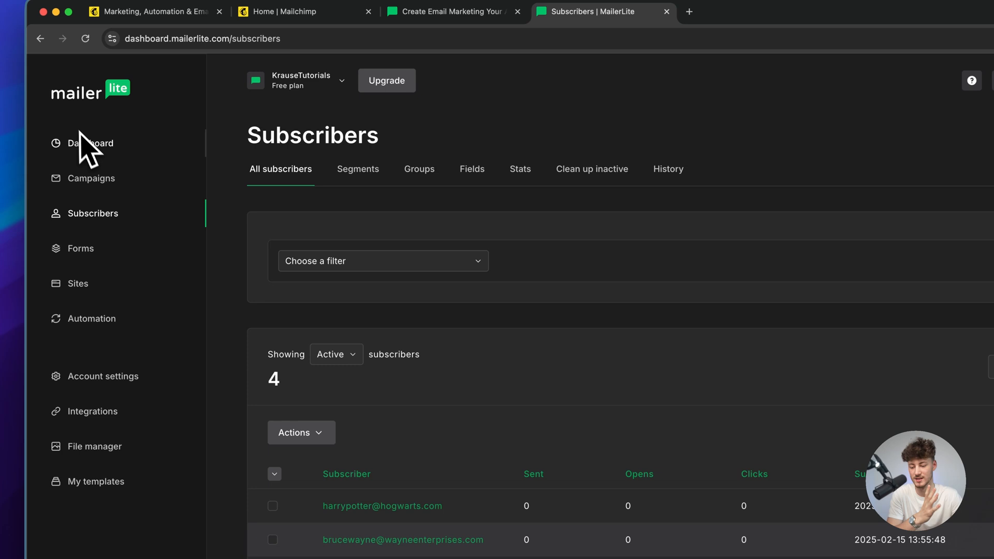
mouse_move(99, 323)
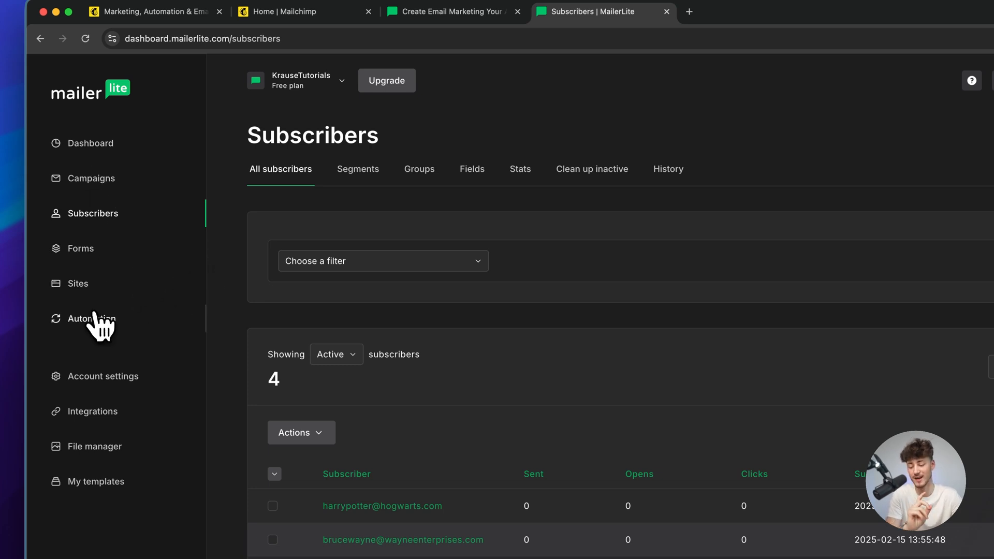
left_click(92, 319)
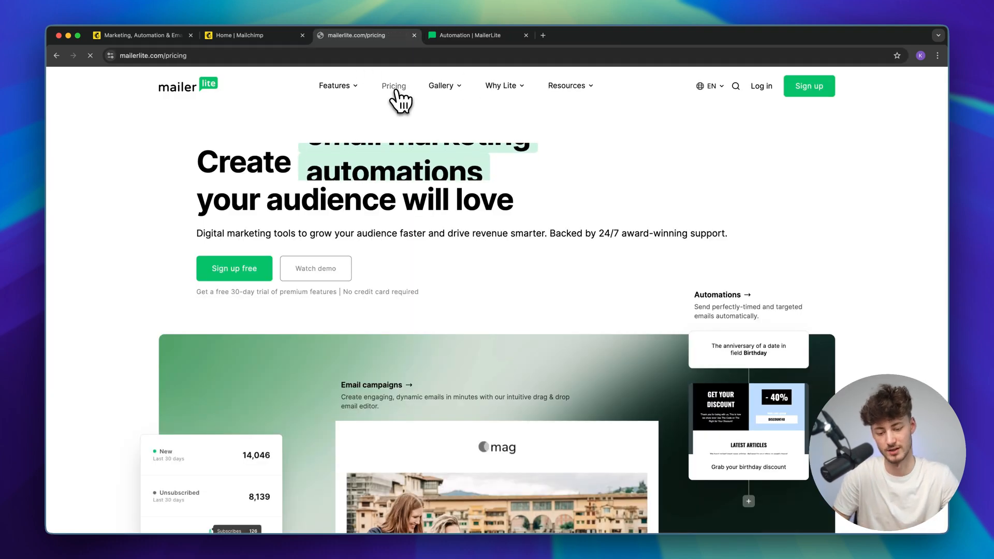
- View MailerLite pricing for 10K subscribers (Advanced $99, Growing Business $65.70), then return to Mailchimp
left_click(394, 86)
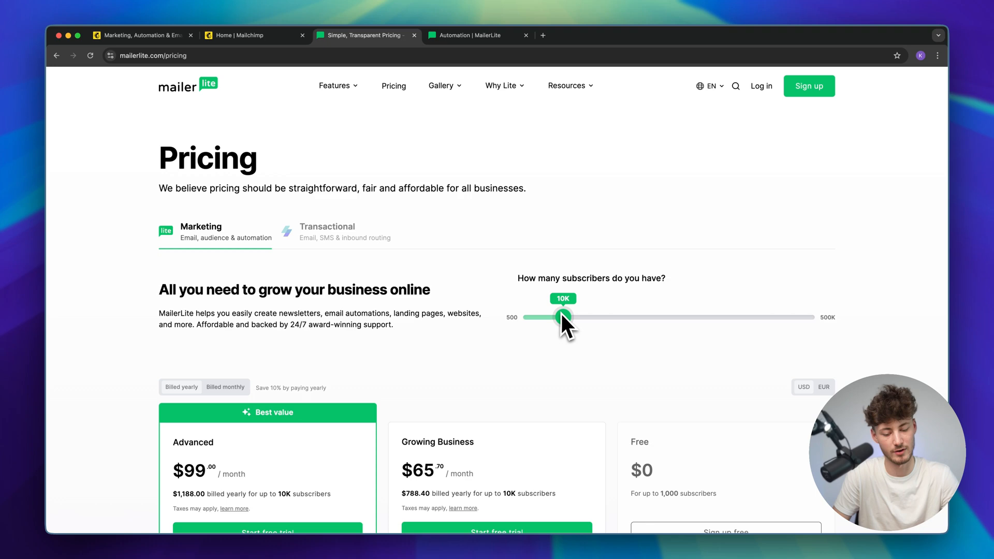
left_click(138, 35)
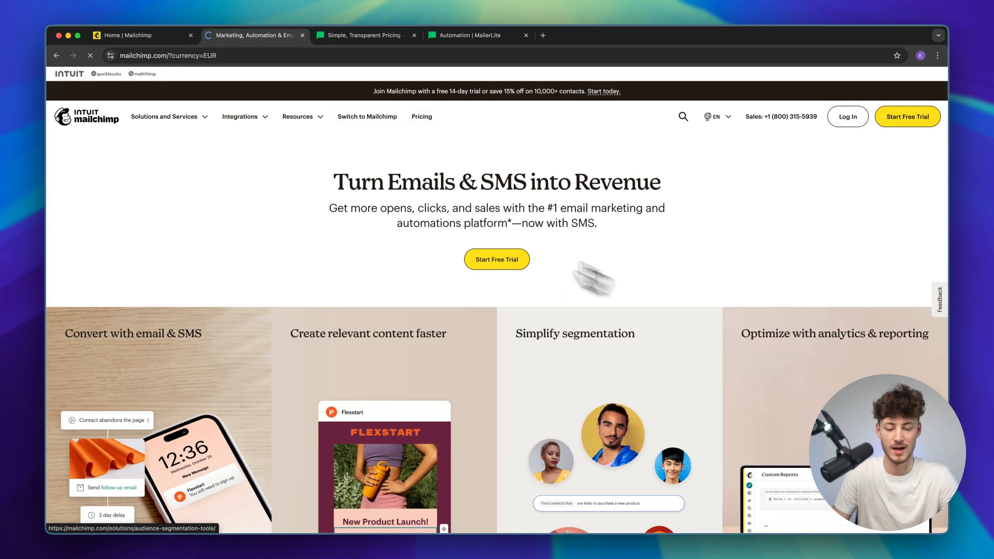
- Bring up Mailchimp's plan comparison for 10,000 contacts: Premium €267.08, Standard €103.02, Essentials €83.94
left_click(421, 116)
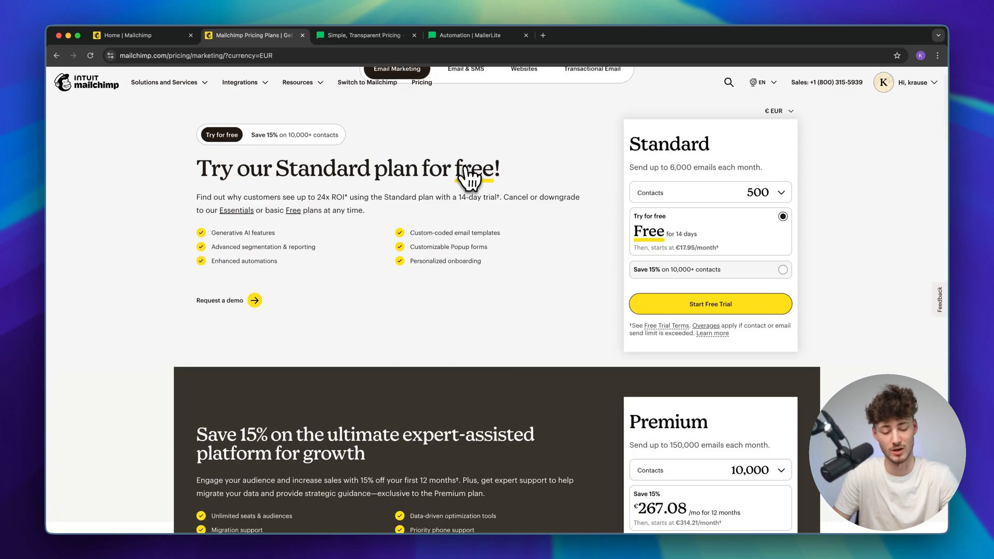
scroll("down", 3)
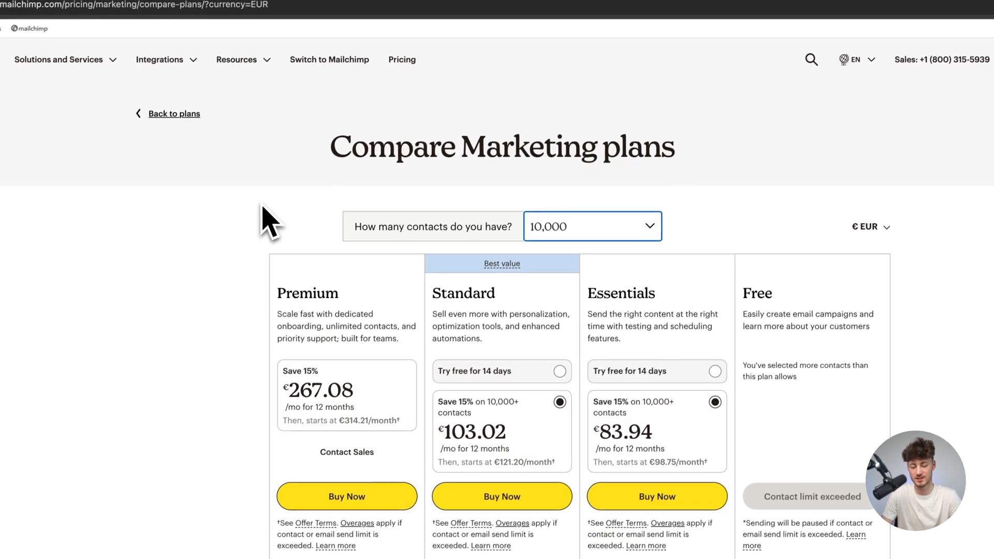
scroll("down", 3)
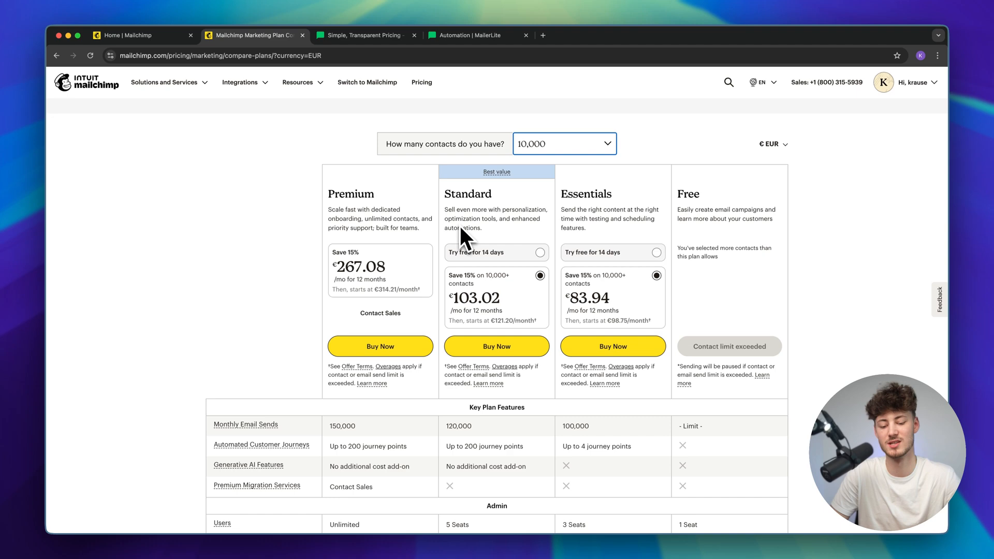
mouse_move(583, 200)
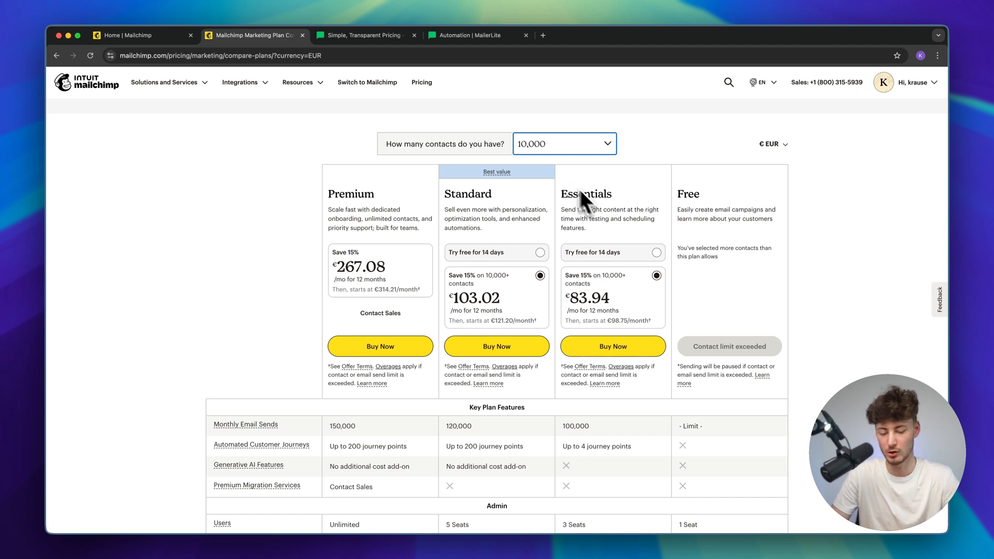
- Scroll through the Key Plan Features table comparing the Marketing plans
scroll("down", 3)
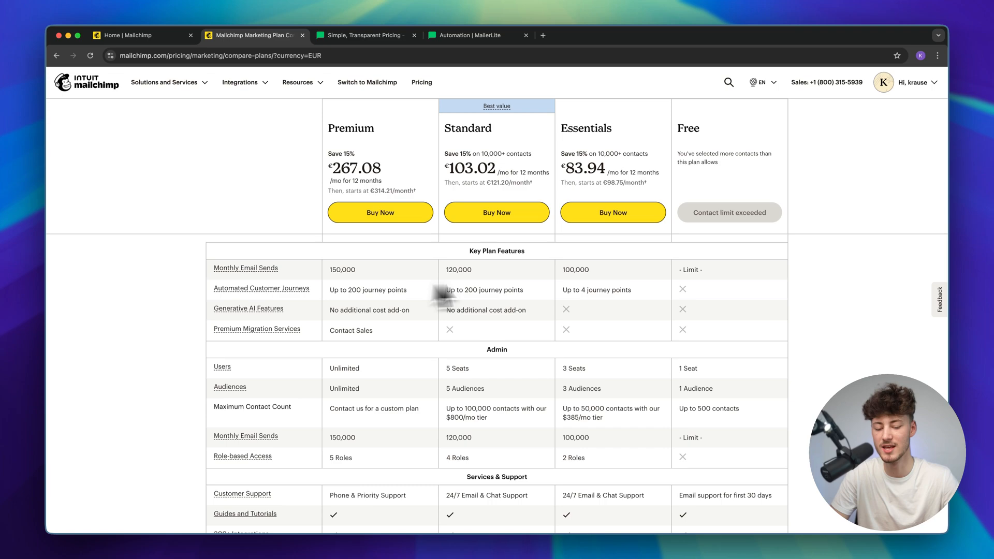
scroll("down", 3)
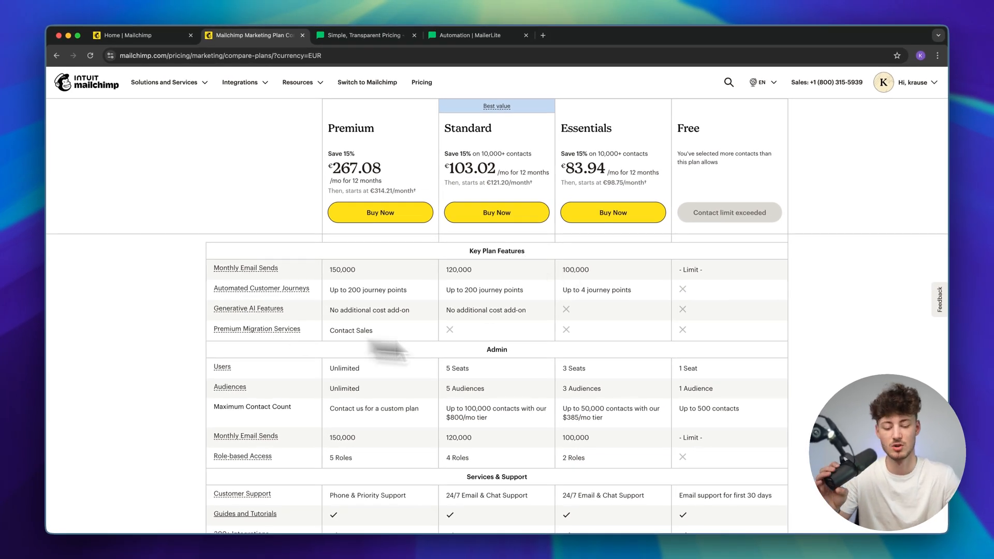
scroll("down", 3)
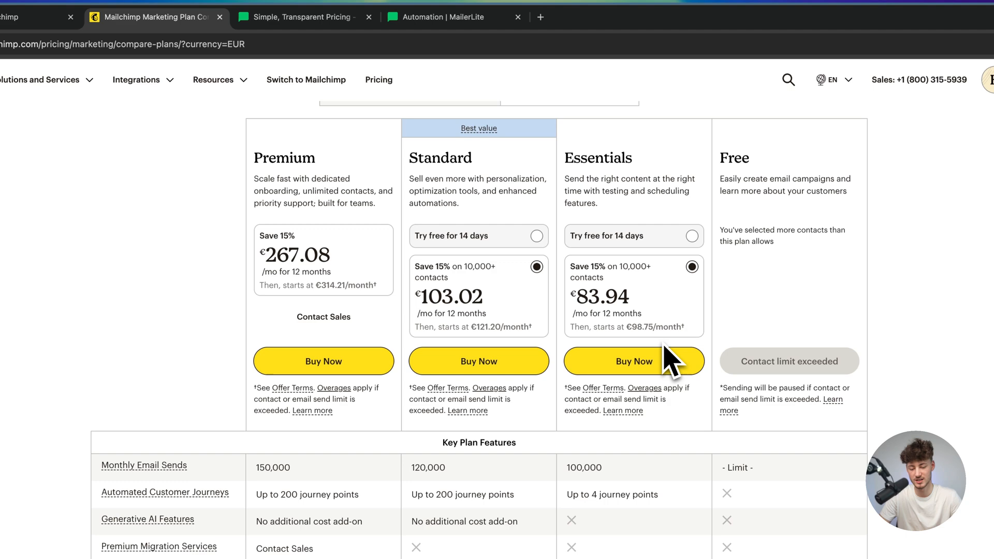
- Scroll MailerLite's plan cards from Advanced $99 and Growing Business $65.70 down to Free and Enterprise
scroll("down", 3)
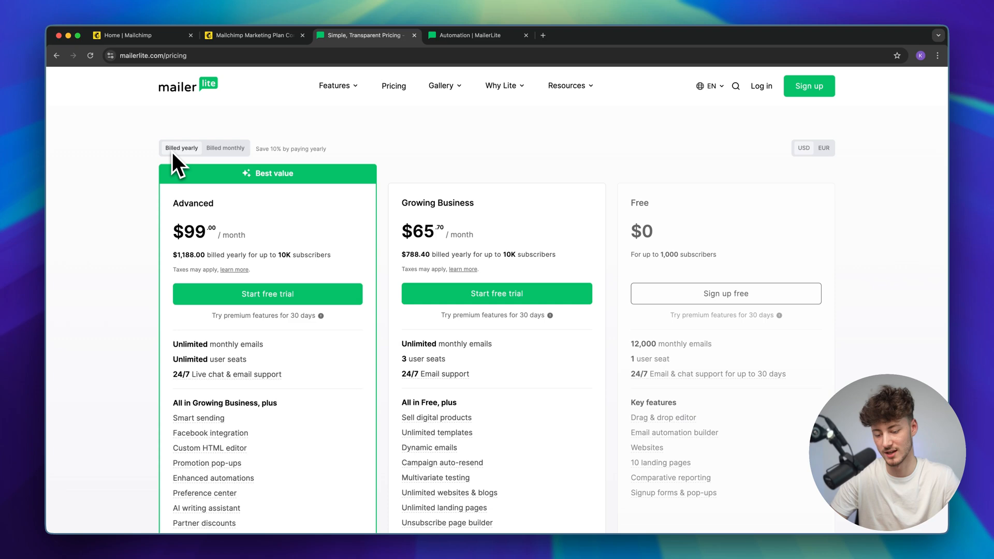
scroll("down", 3)
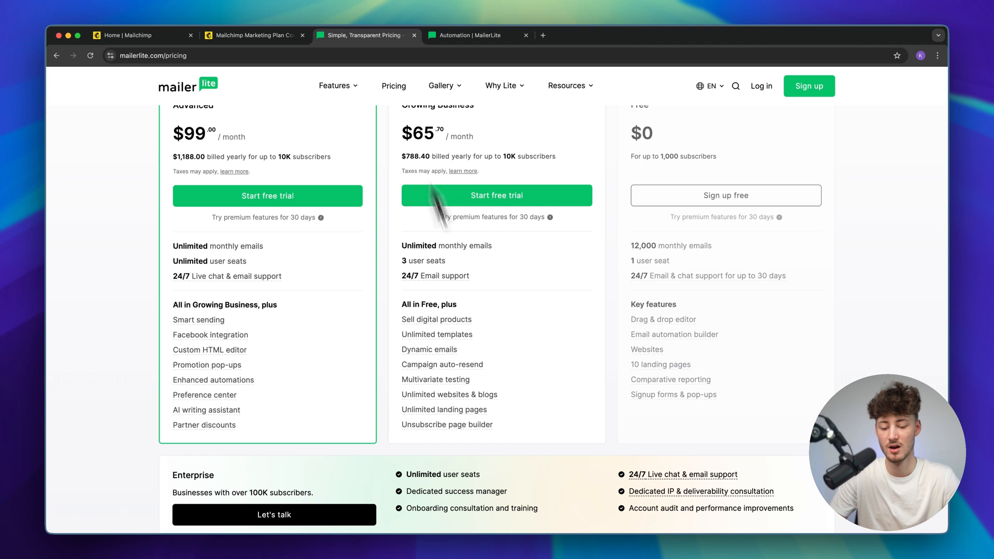
scroll("down", 3)
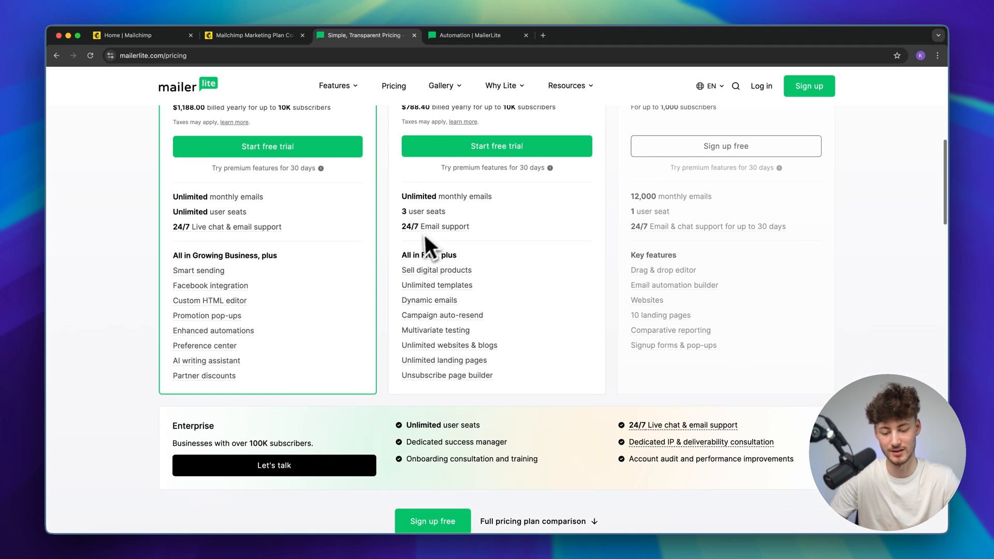
scroll("down", 3)
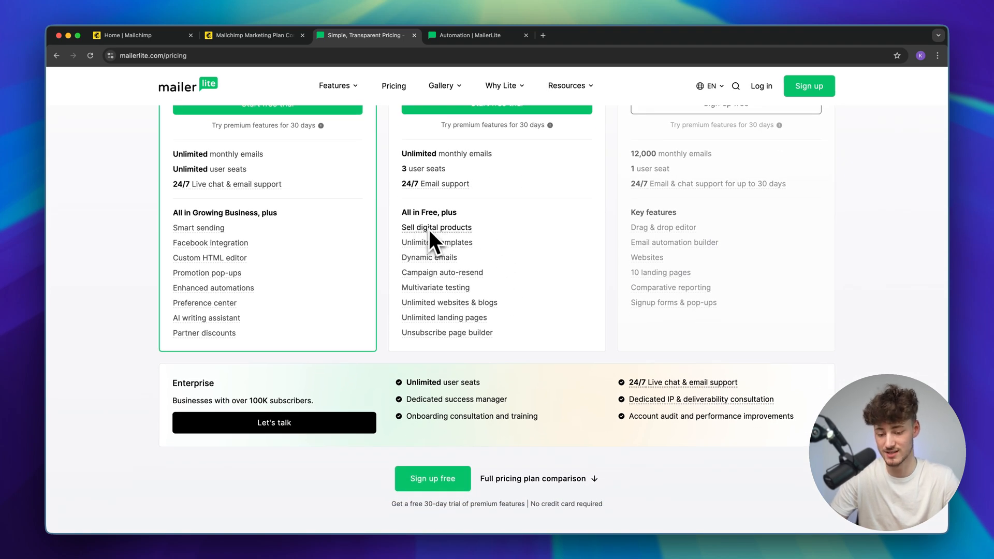
mouse_move(520, 292)
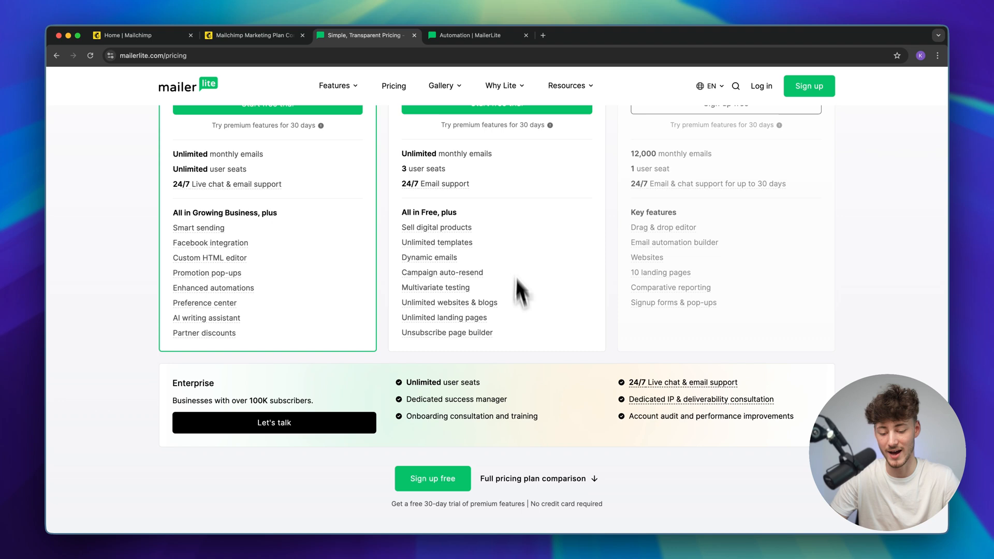
mouse_move(439, 313)
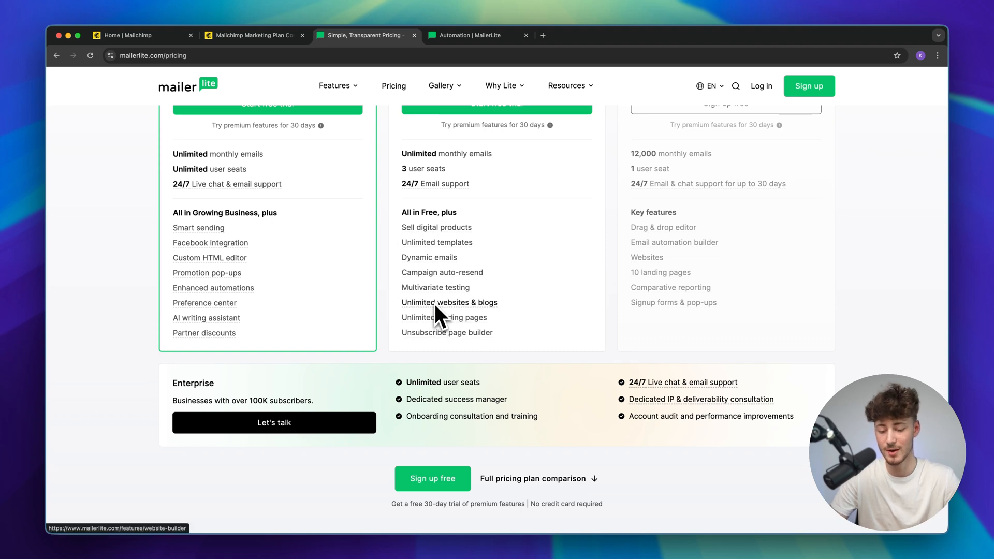
mouse_move(426, 337)
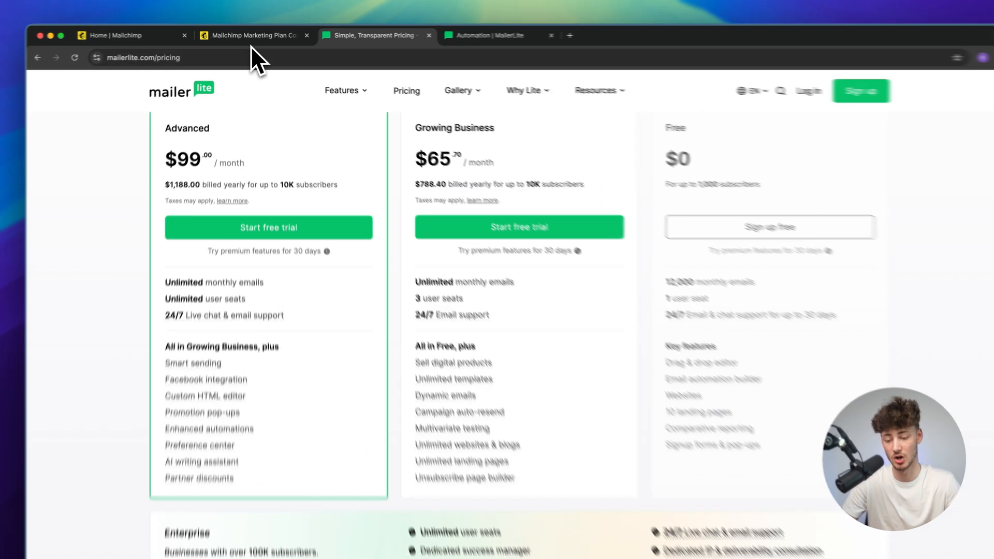
left_click(251, 35)
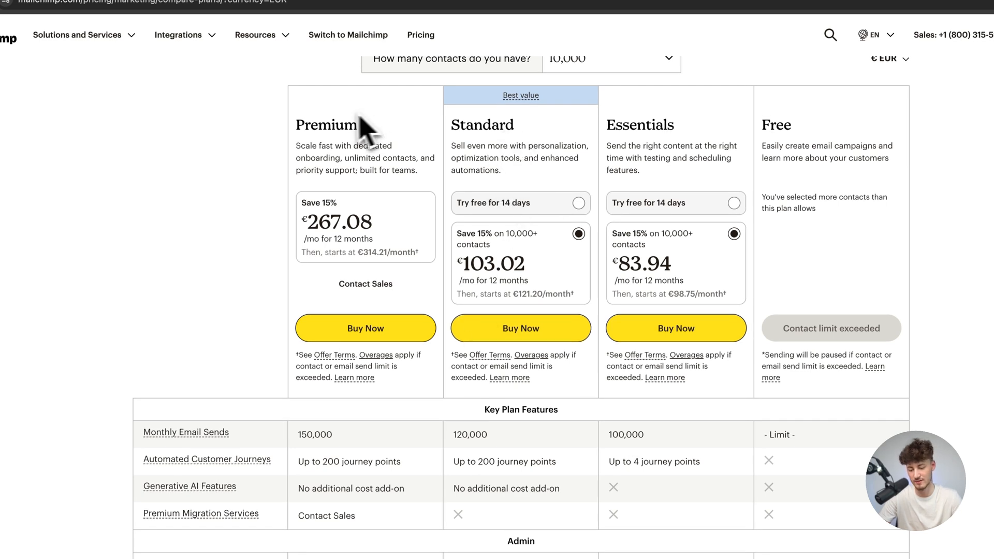
left_click(345, 36)
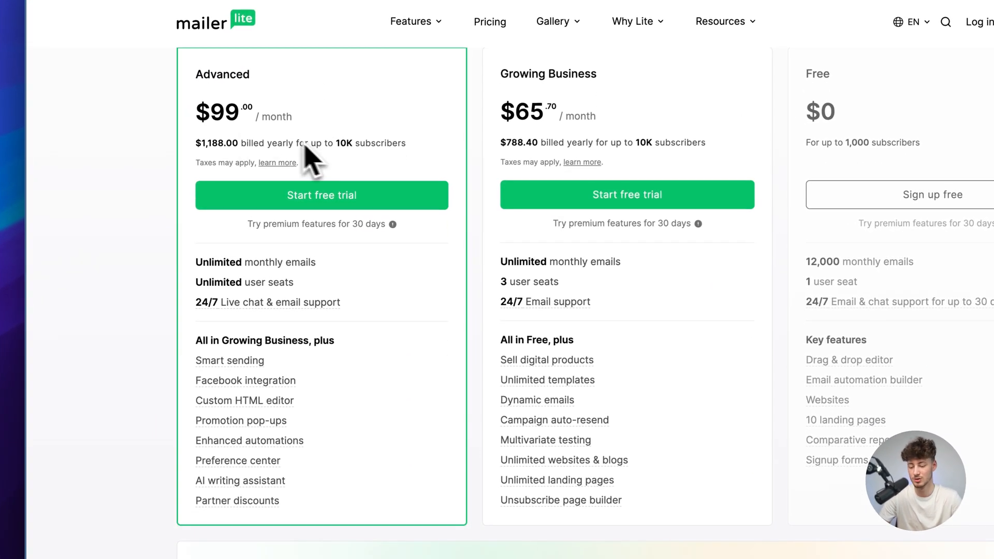
scroll("down", 3)
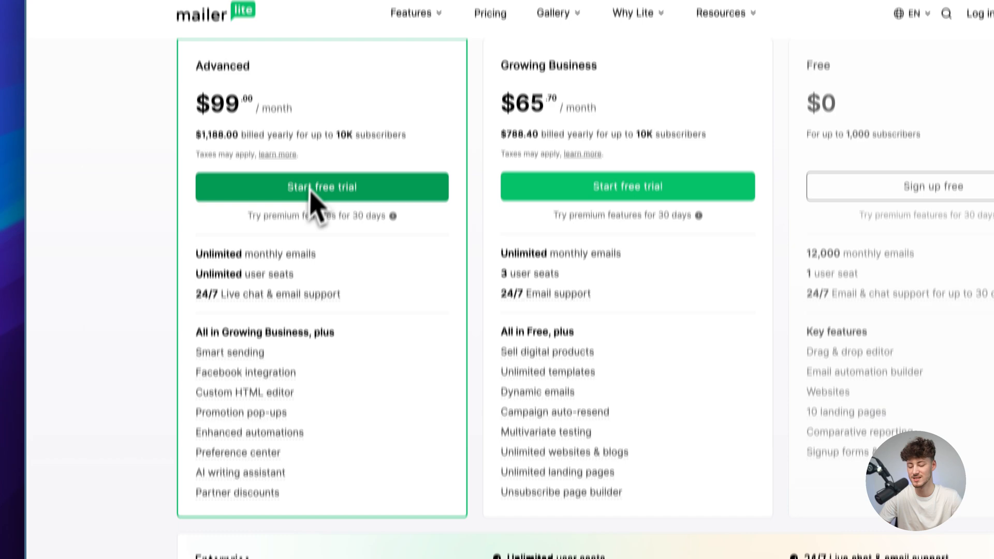
scroll("down", 3)
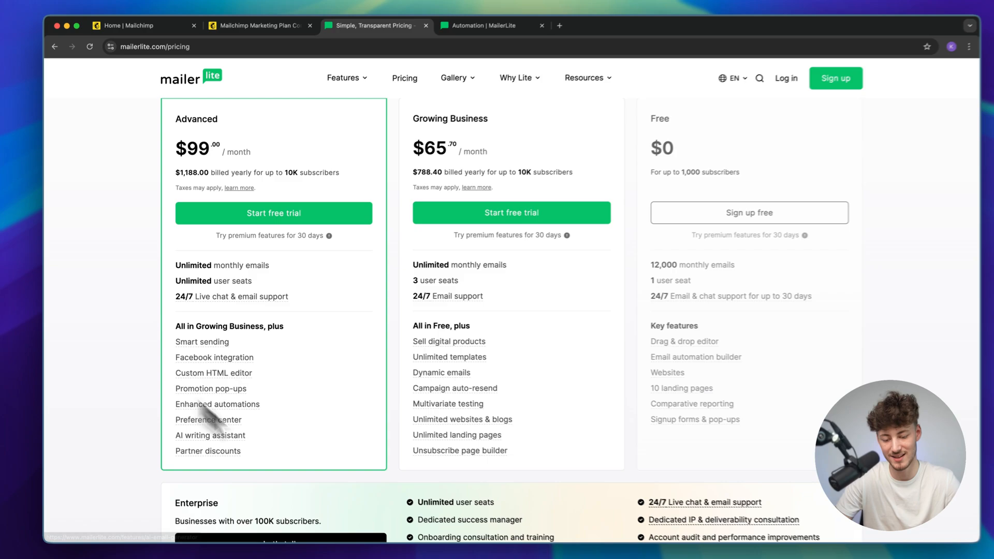
scroll("down", 3)
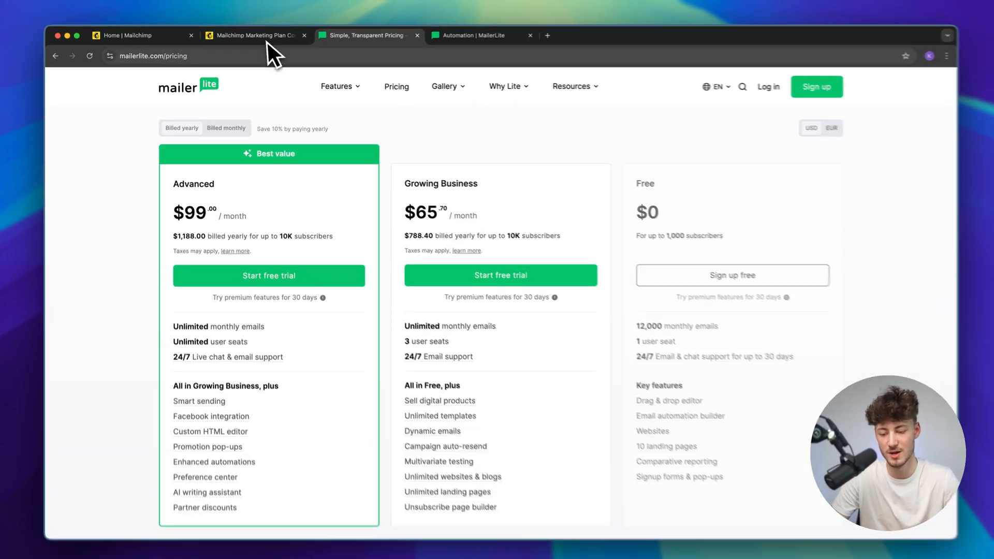
- Return to the Mailchimp homepage tab and select its address to visit another site
left_click(254, 38)
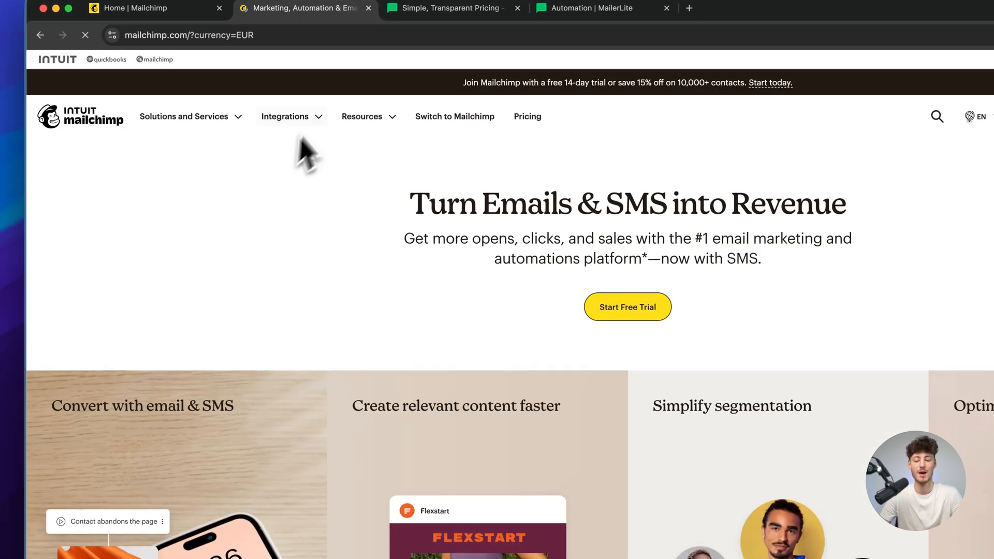
left_click(290, 116)
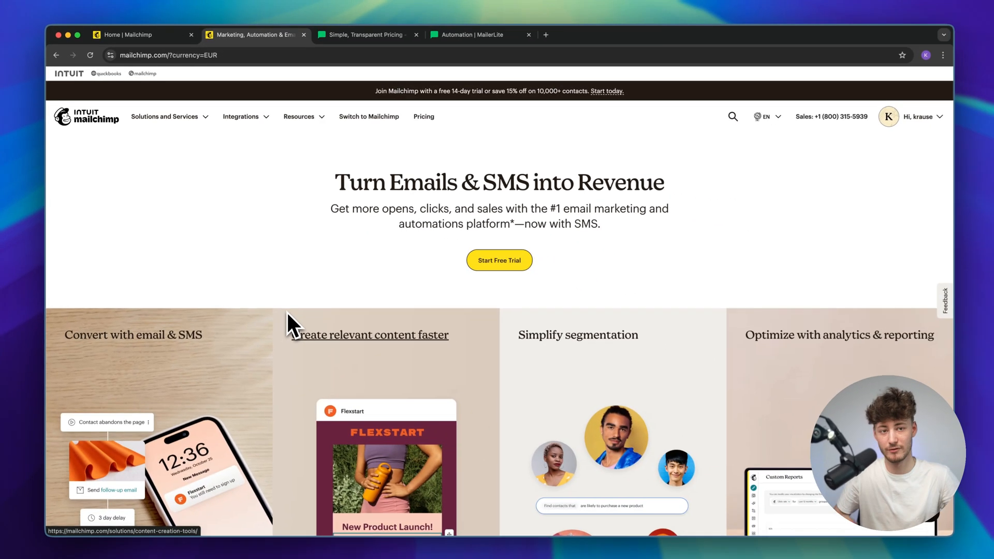
left_click(168, 54)
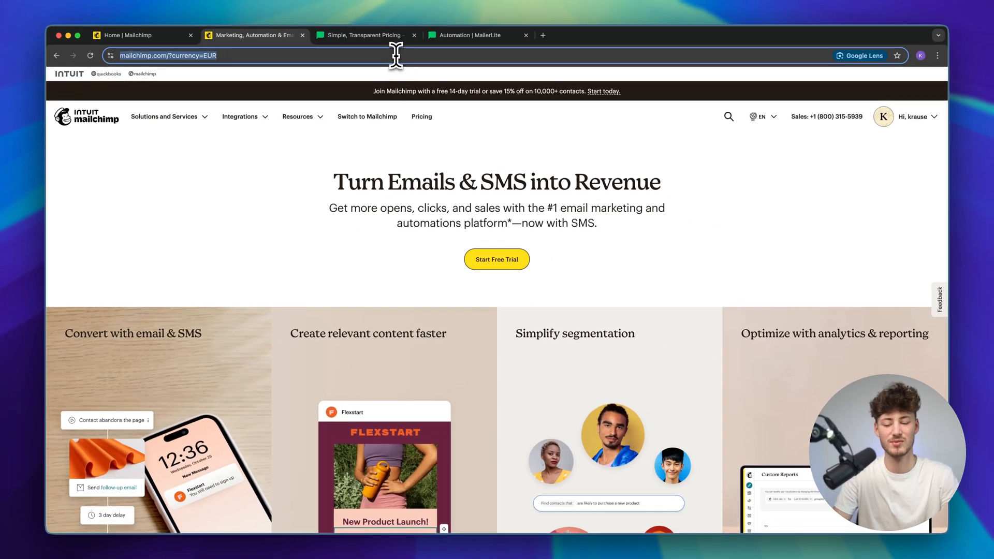
- Load the ActiveCampaign homepage in that tab, then return to MailerLite's pricing plans
type("activision")
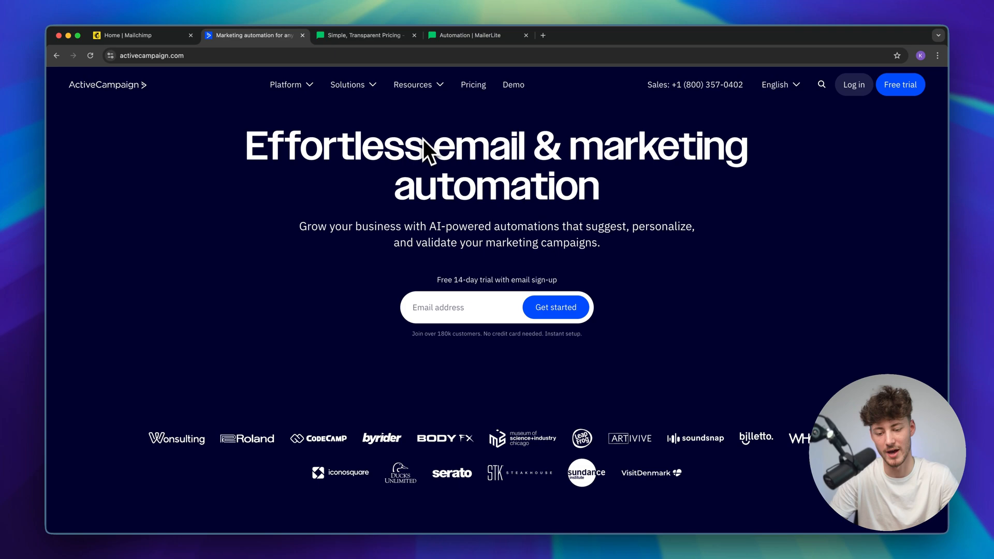
left_click(359, 35)
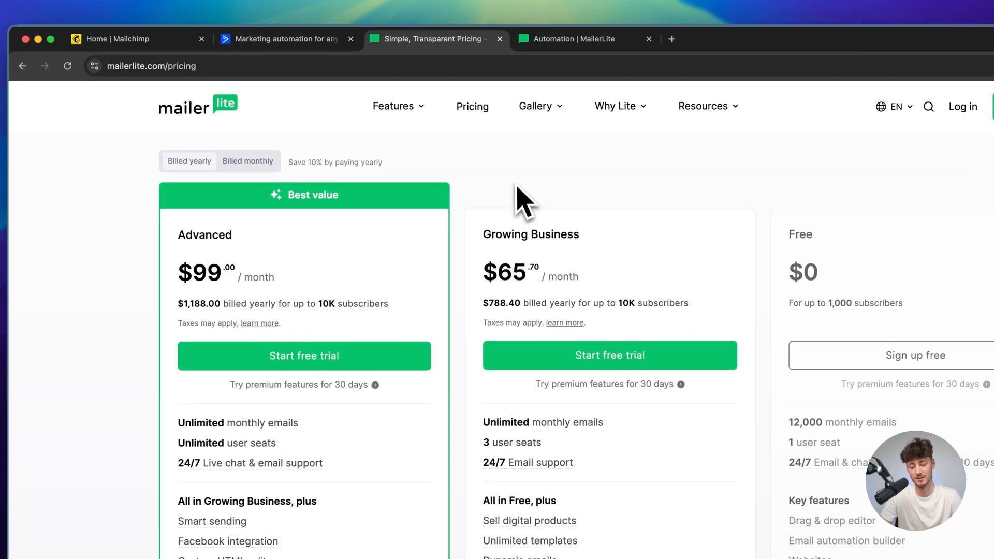